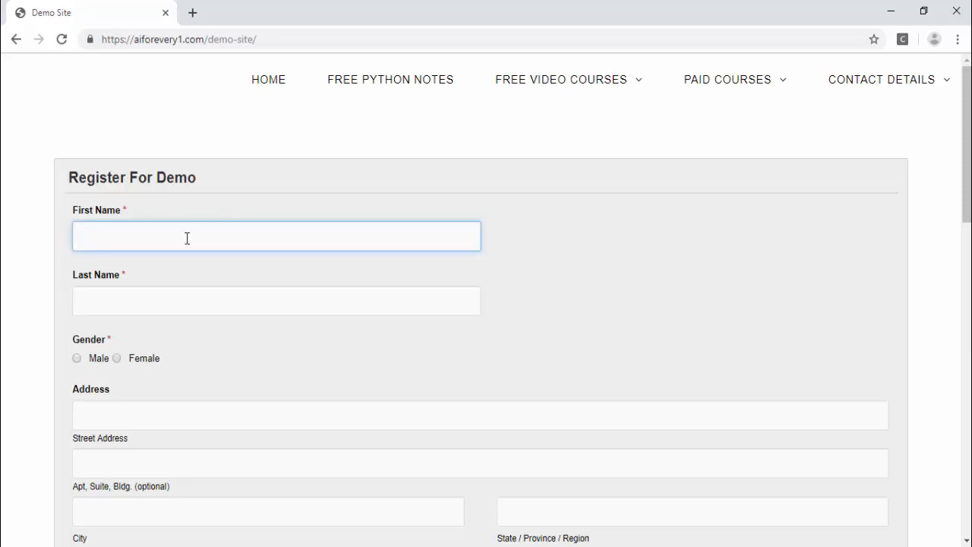
- Scroll through the Register For Demo form and choose Male as the gender
{"action": "scroll", "scroll_direction": "down", "scroll_amount": 3}
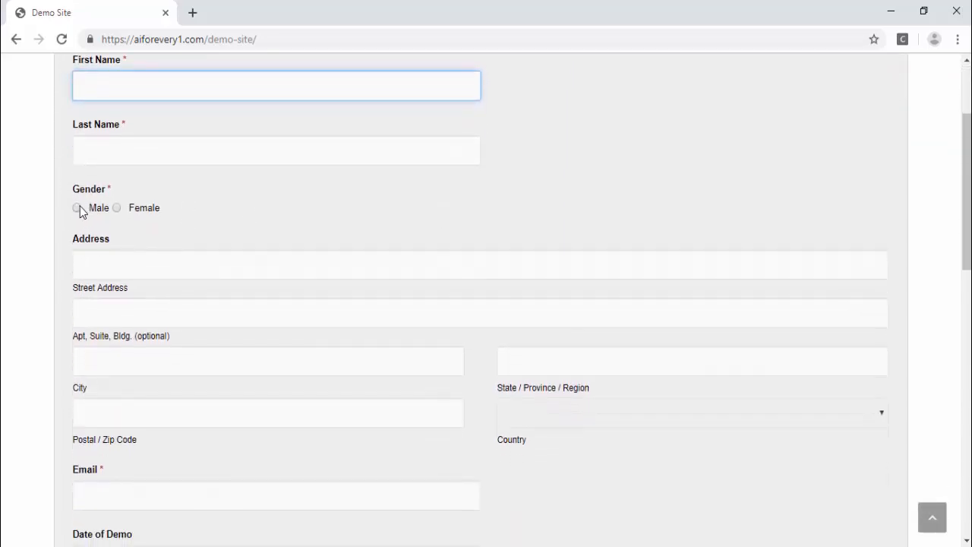
{"action": "scroll", "scroll_direction": "down", "scroll_amount": 3}
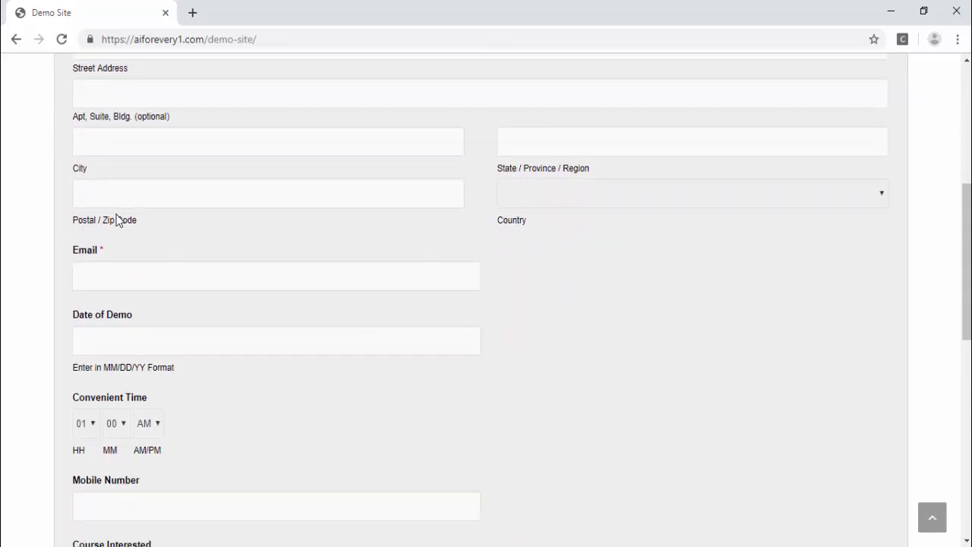
{"action": "left_click", "coordinate": [691, 192]}
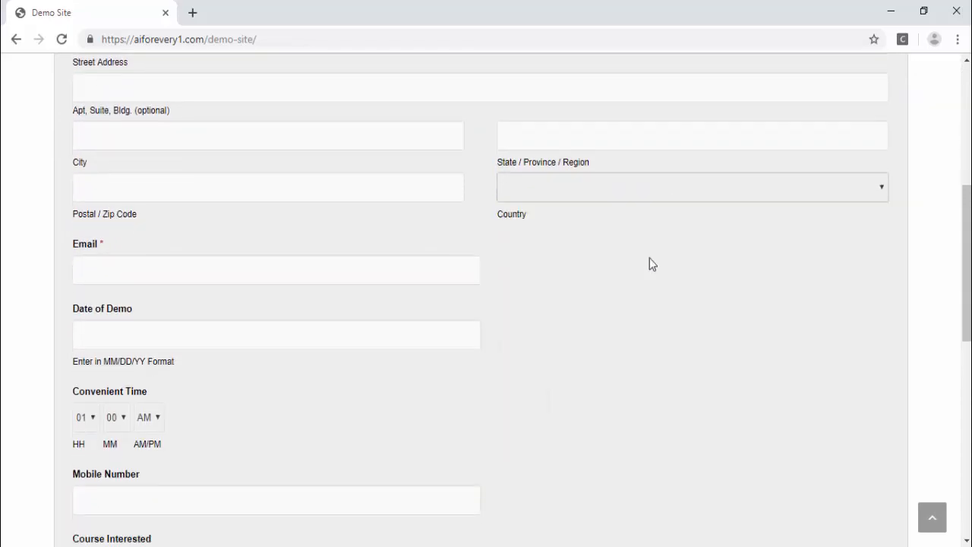
{"action": "scroll", "scroll_direction": "down", "scroll_amount": 3}
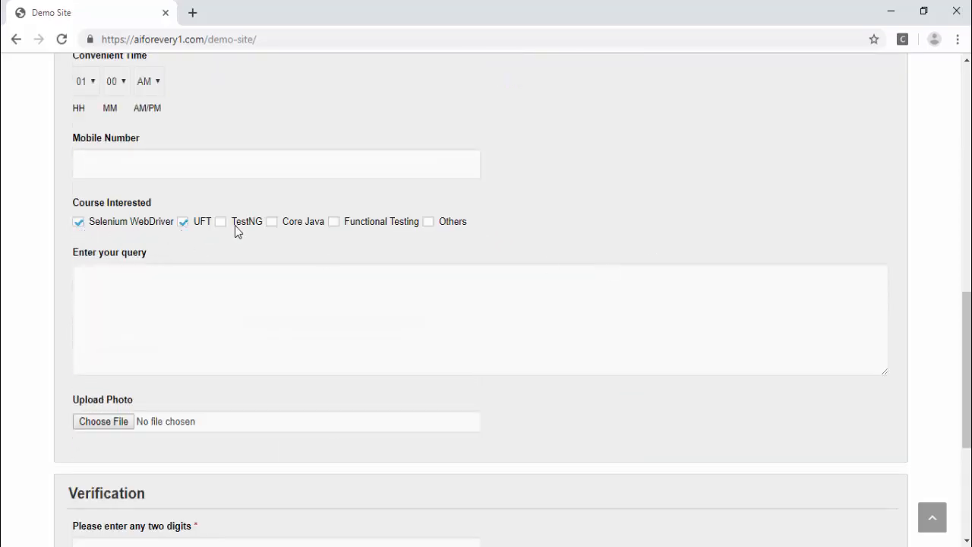
{"action": "scroll", "scroll_direction": "down", "scroll_amount": 3}
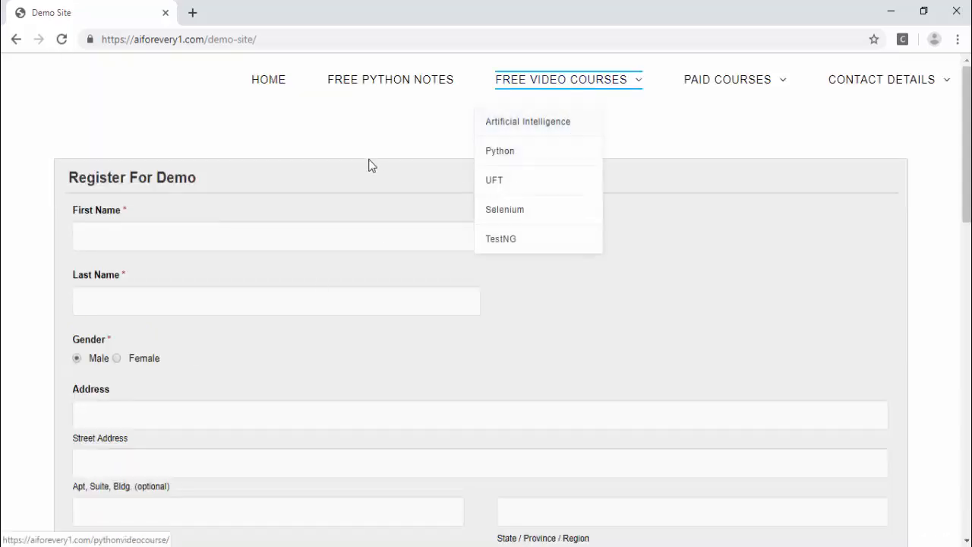
{"action": "mouse_move", "coordinate": [372, 164]}
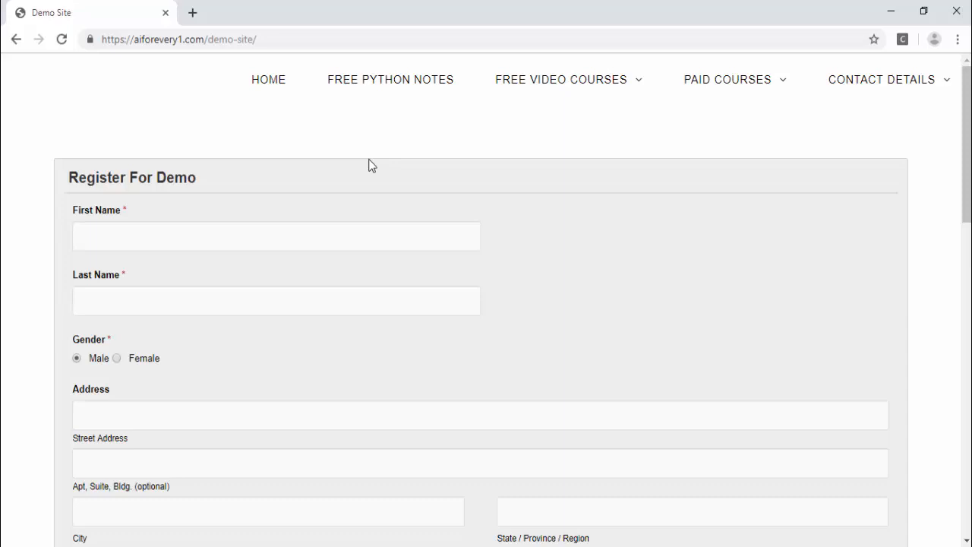
- Focus the First Name box, then switch the gender choice to Female
{"action": "left_click", "coordinate": [276, 235]}
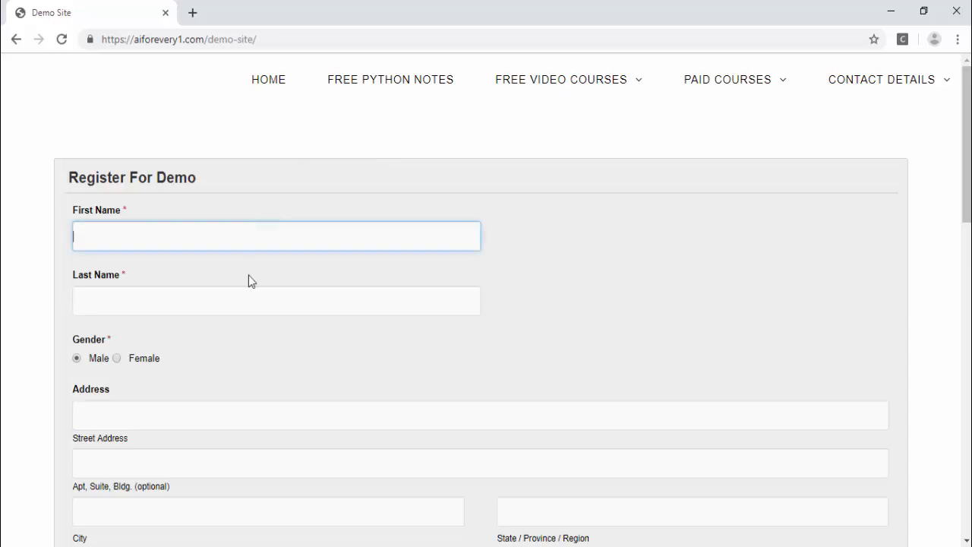
{"action": "scroll", "scroll_direction": "down", "scroll_amount": 3}
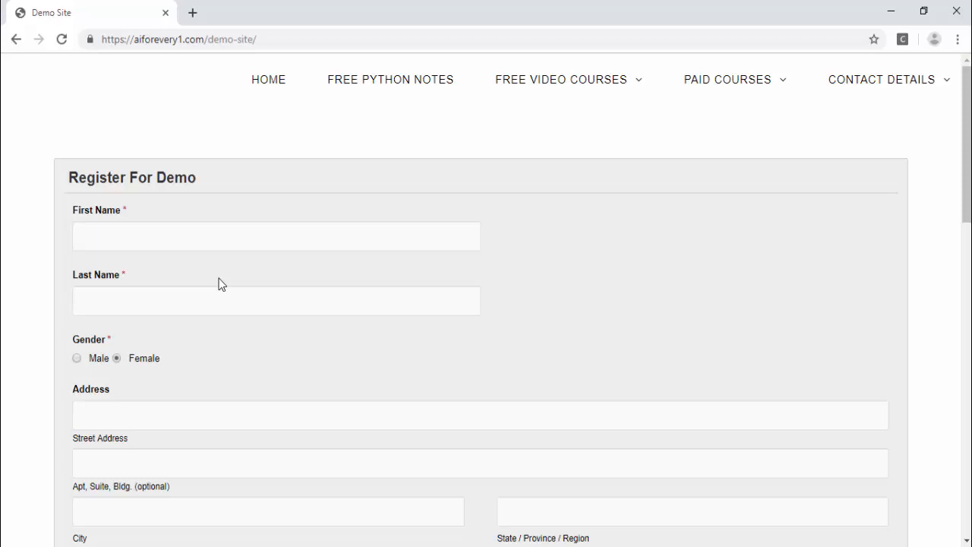
{"action": "left_click", "coordinate": [277, 235]}
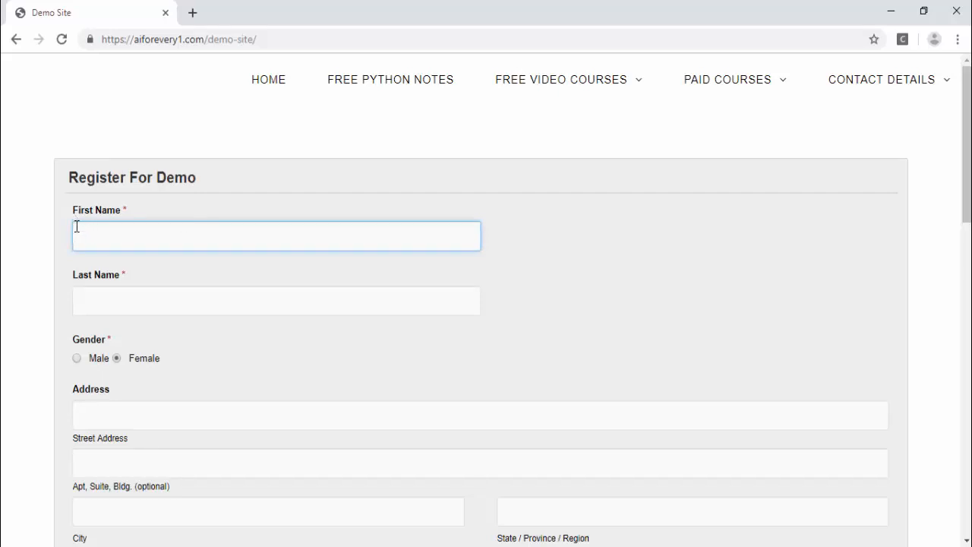
- Open DevTools with F12 and dock them to the bottom of the window
{"action": "left_click", "coordinate": [880, 79]}
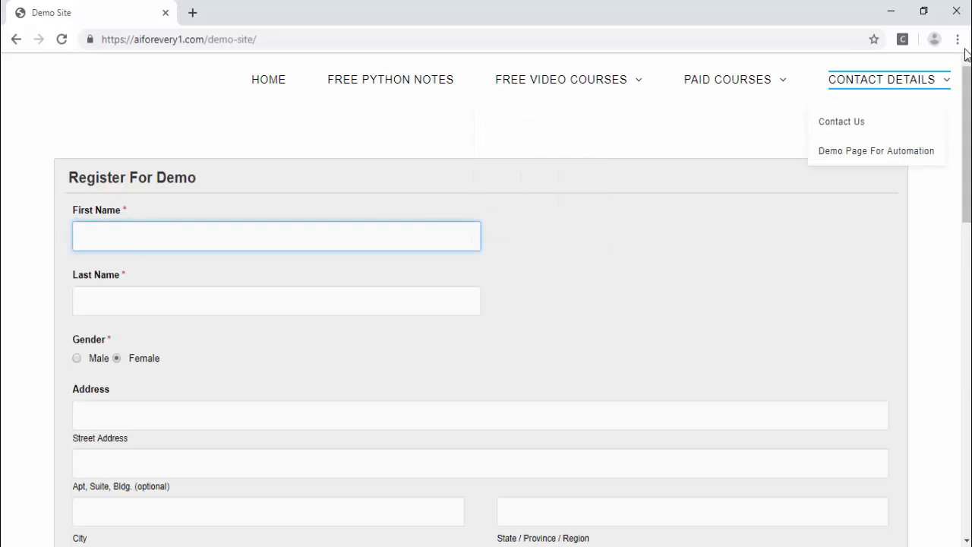
{"action": "left_click", "coordinate": [956, 40]}
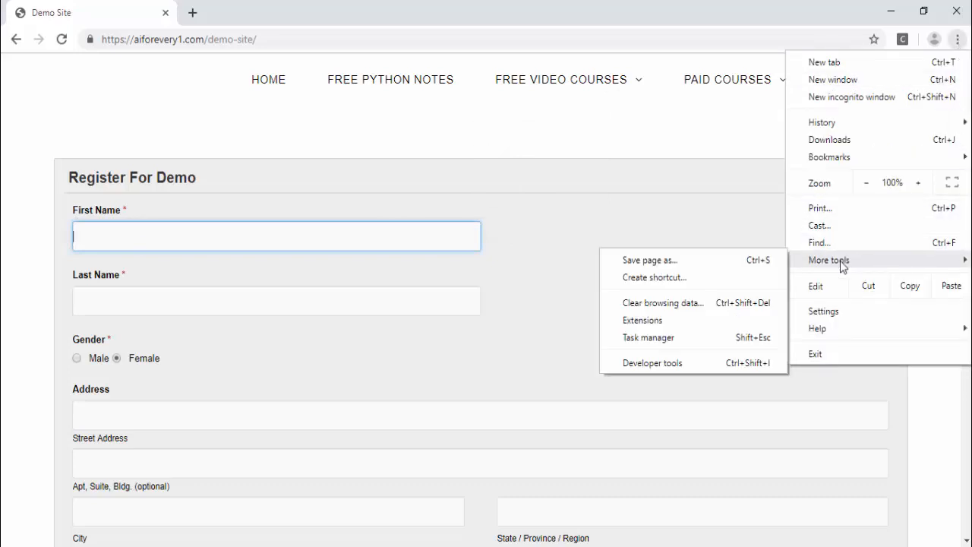
{"action": "left_click", "coordinate": [714, 369]}
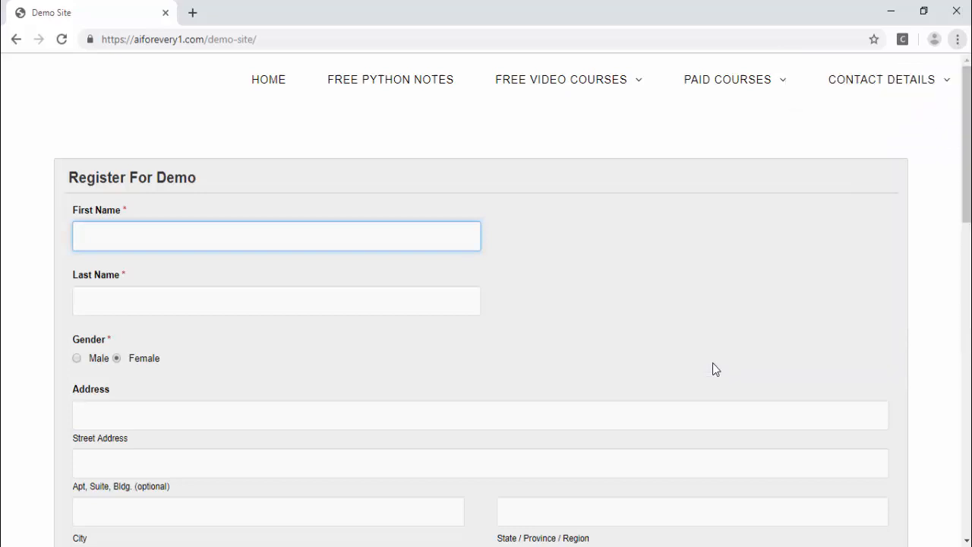
{"action": "key", "text": "F12"}
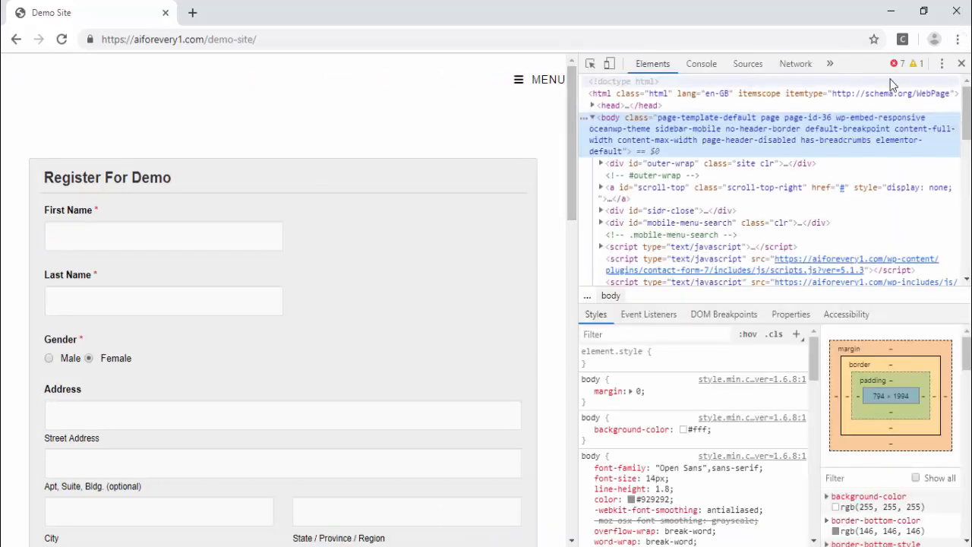
{"action": "left_click", "coordinate": [942, 64]}
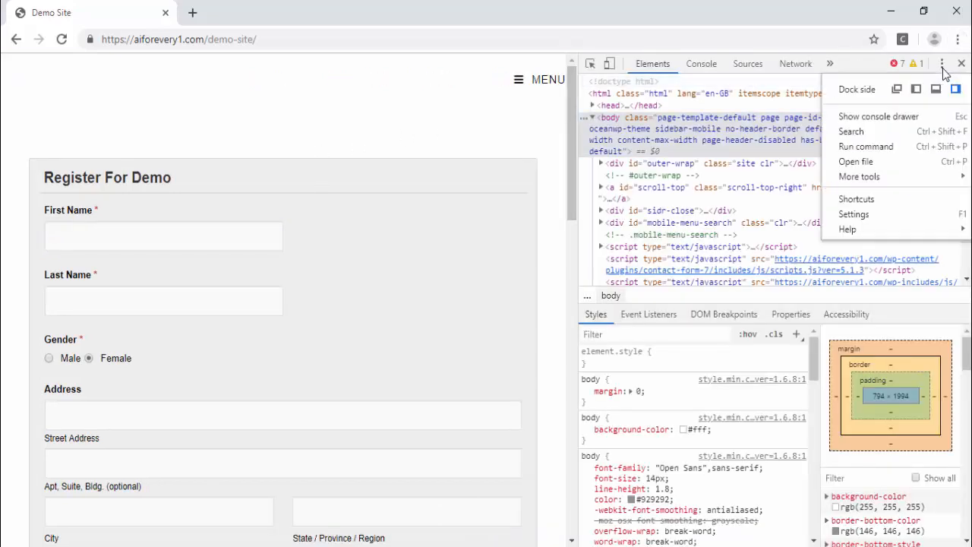
{"action": "mouse_move", "coordinate": [936, 88]}
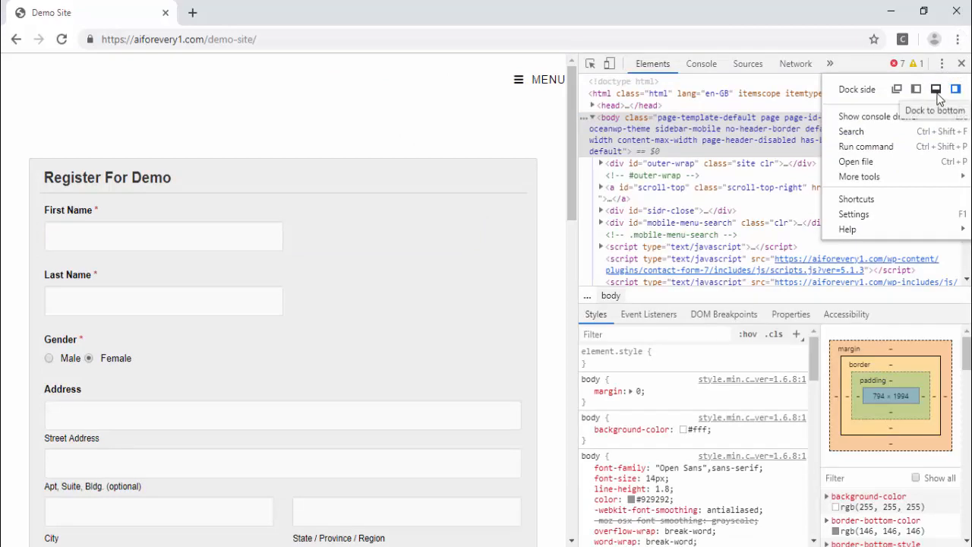
{"action": "left_click", "coordinate": [935, 88]}
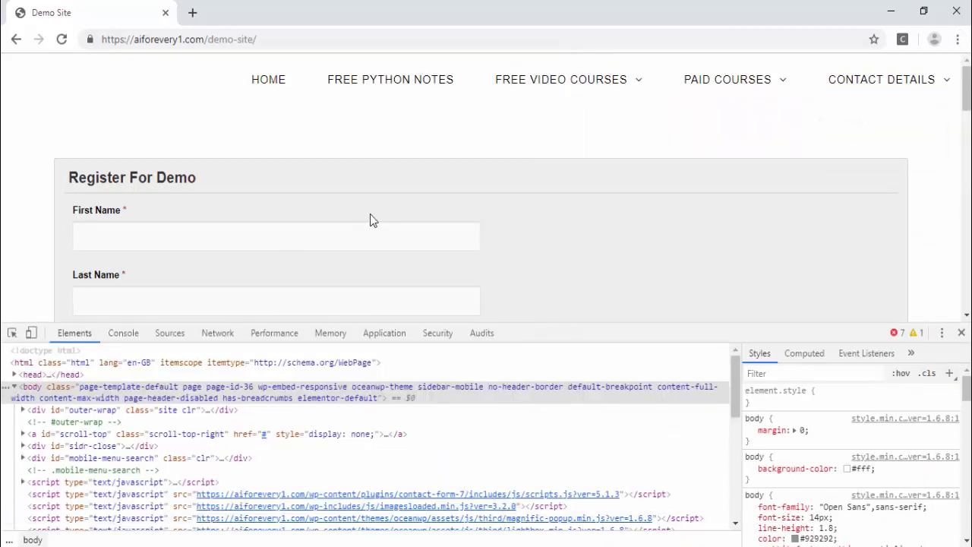
- Inspect the First Name field and read name="vfb-5" in the Elements panel
{"action": "left_click", "coordinate": [276, 235]}
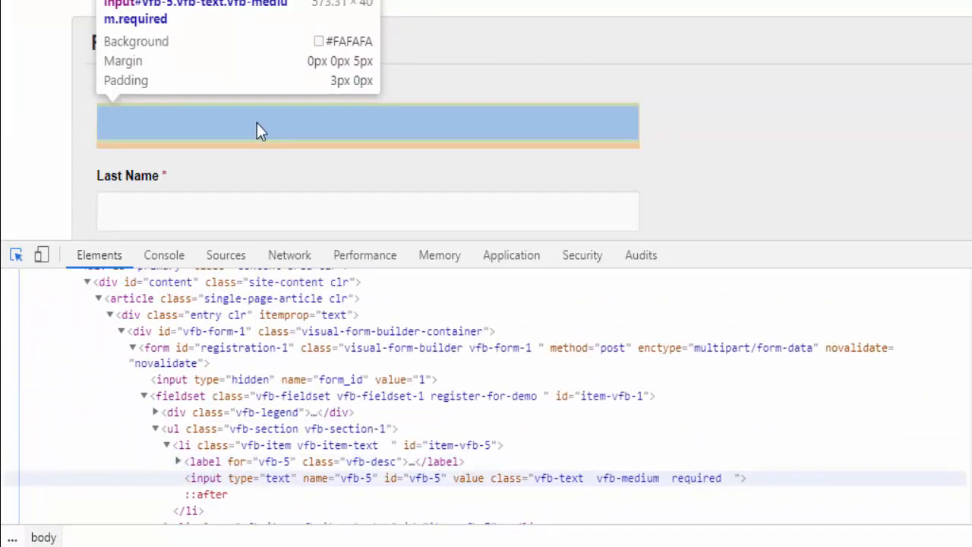
{"action": "mouse_move", "coordinate": [167, 136]}
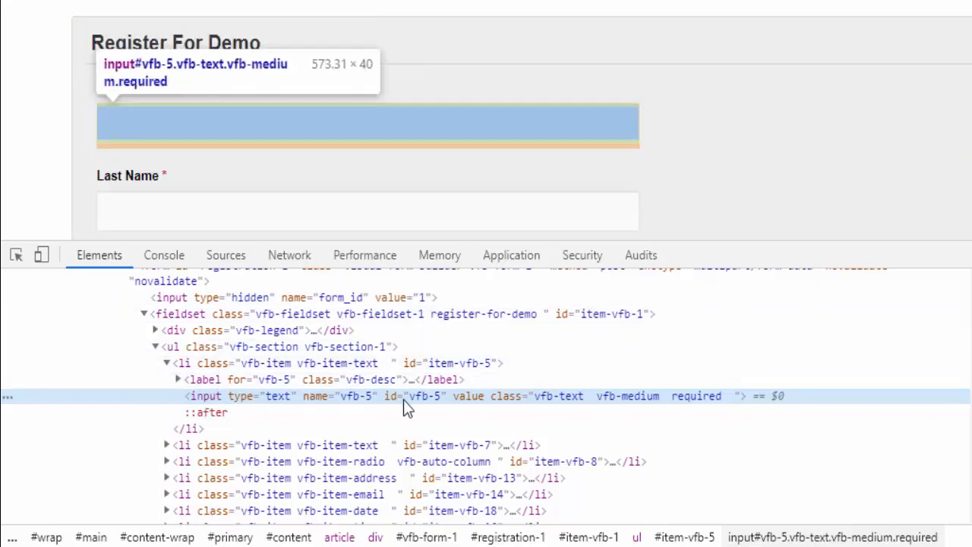
{"action": "scroll", "scroll_direction": "down", "scroll_amount": 3}
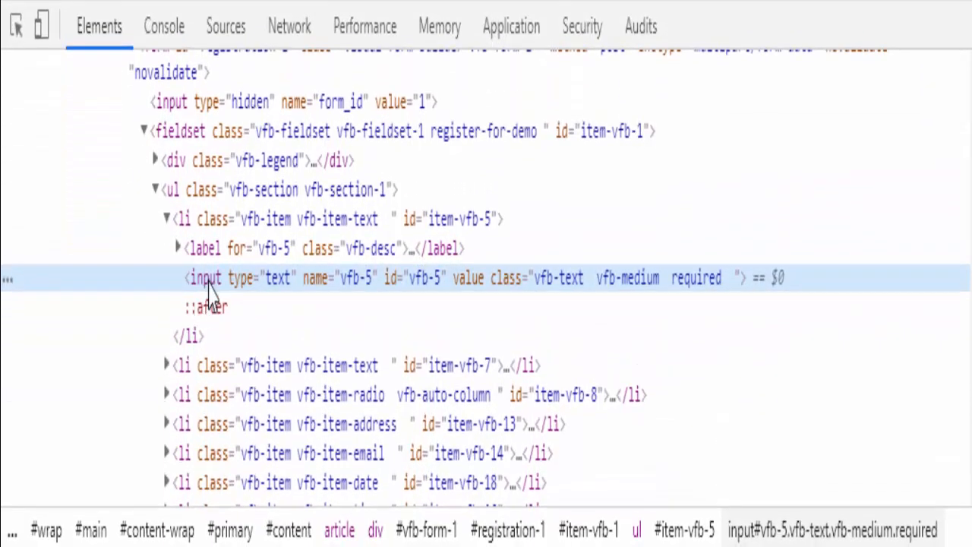
{"action": "mouse_move", "coordinate": [276, 301]}
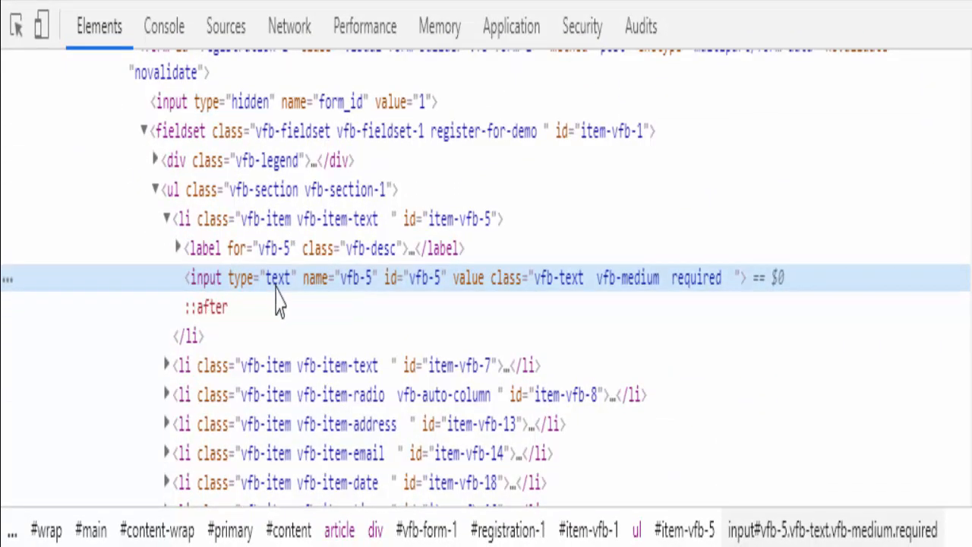
{"action": "mouse_move", "coordinate": [325, 310]}
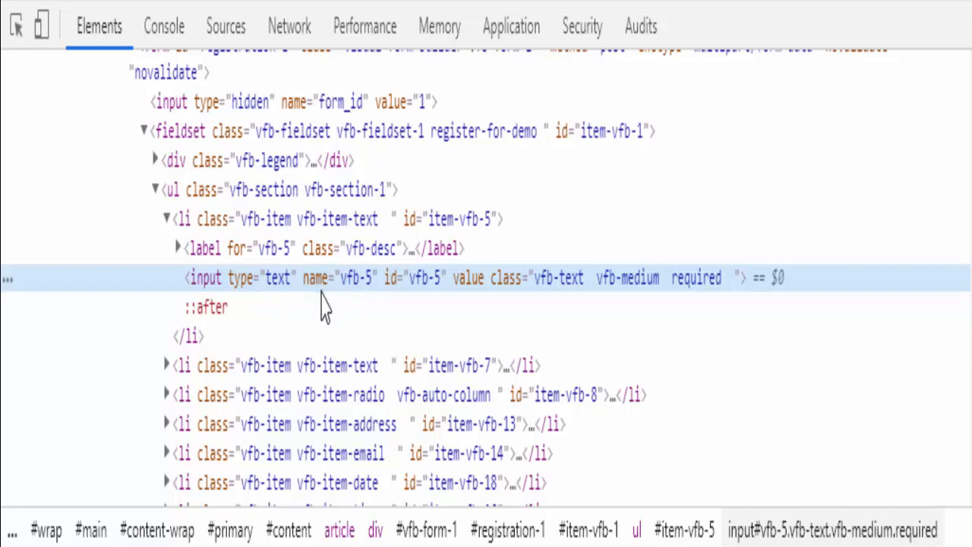
{"action": "mouse_move", "coordinate": [443, 307]}
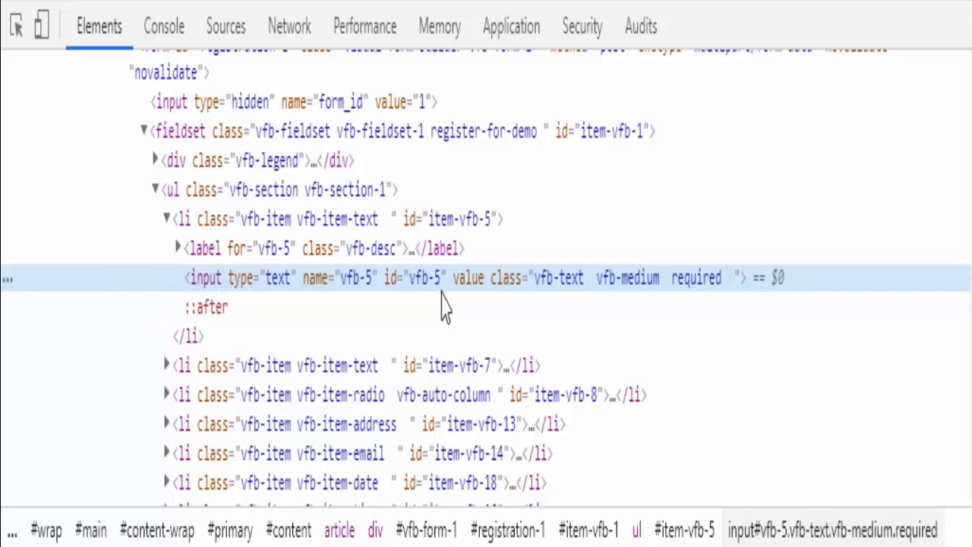
{"action": "mouse_move", "coordinate": [513, 266]}
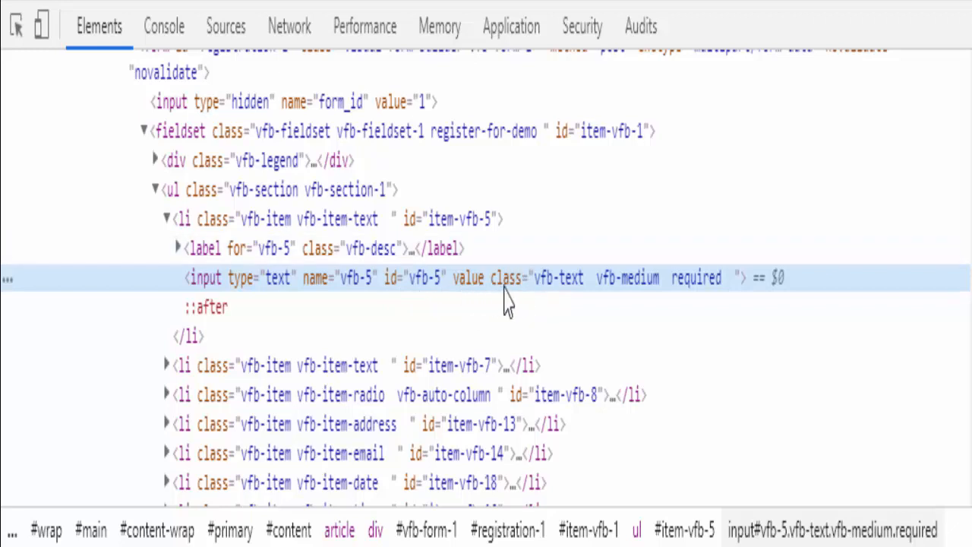
{"action": "mouse_move", "coordinate": [471, 303]}
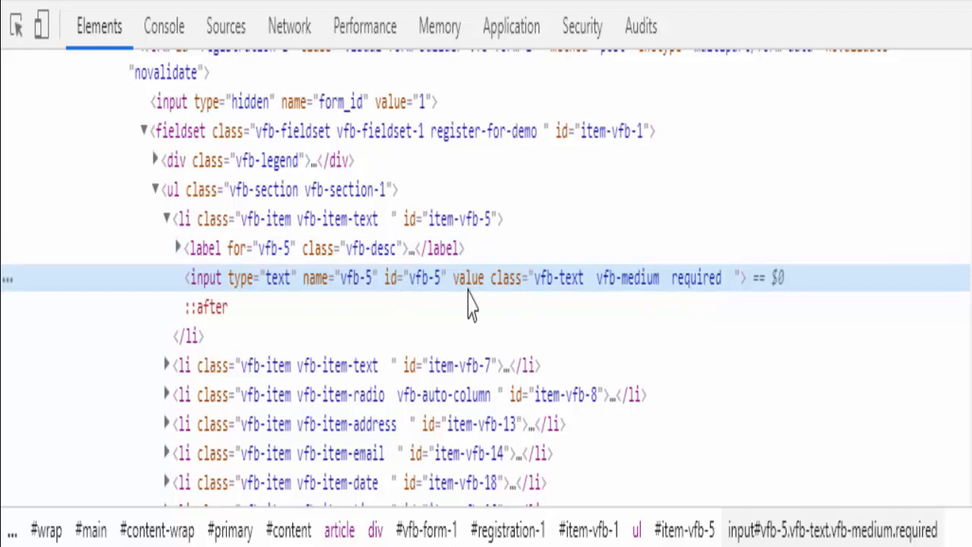
{"action": "mouse_move", "coordinate": [326, 296]}
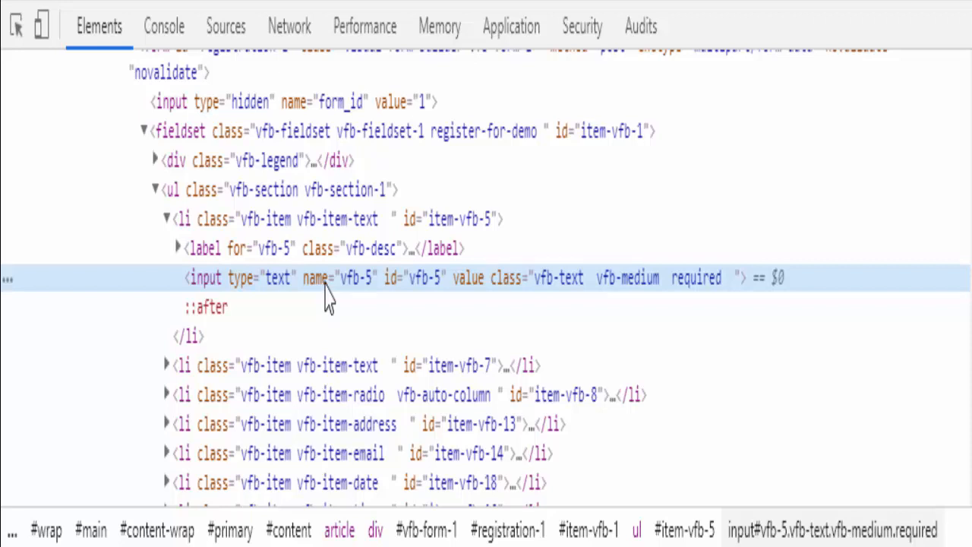
{"action": "mouse_move", "coordinate": [351, 298]}
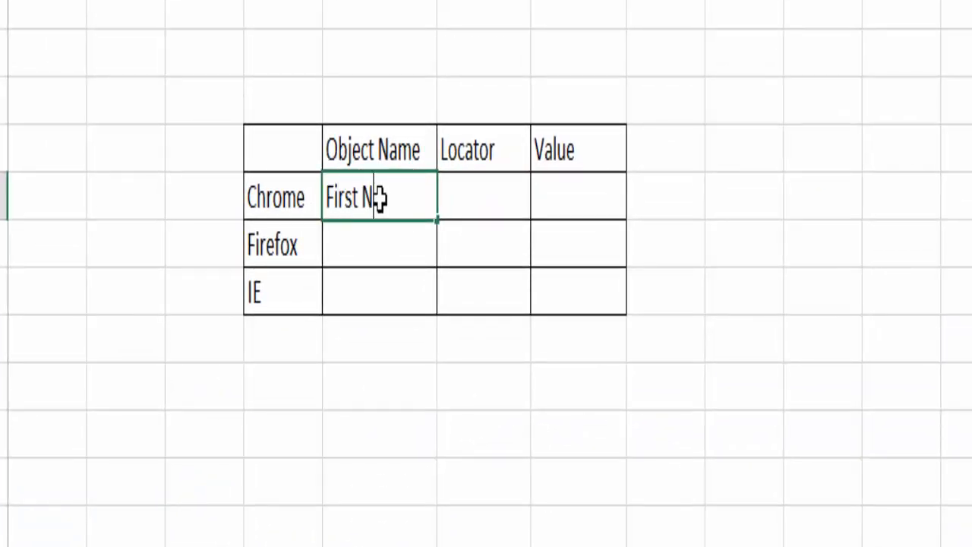
- Enter locator 'name' and value 'vfb-5' in the Chrome row
{"action": "type", "text": "name"}
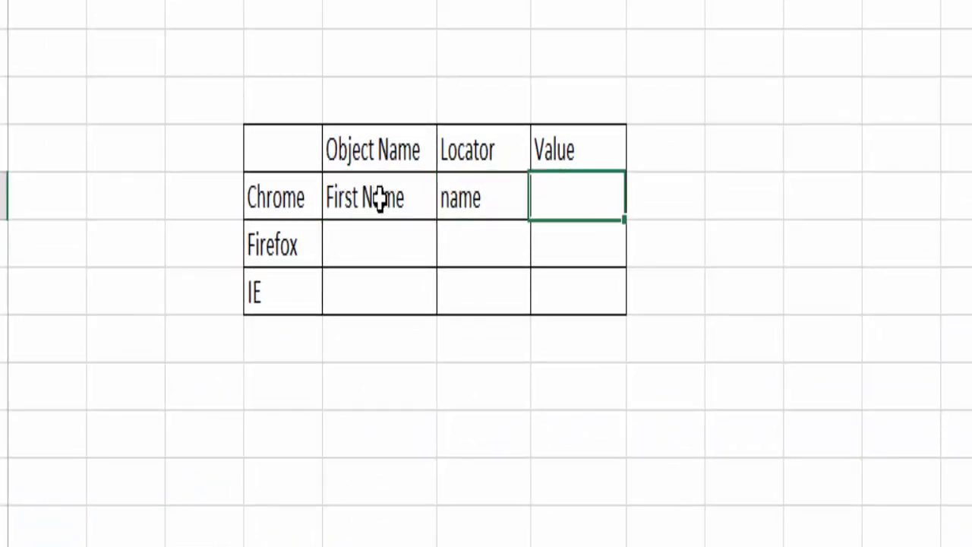
{"action": "type", "text": "vfb-5"}
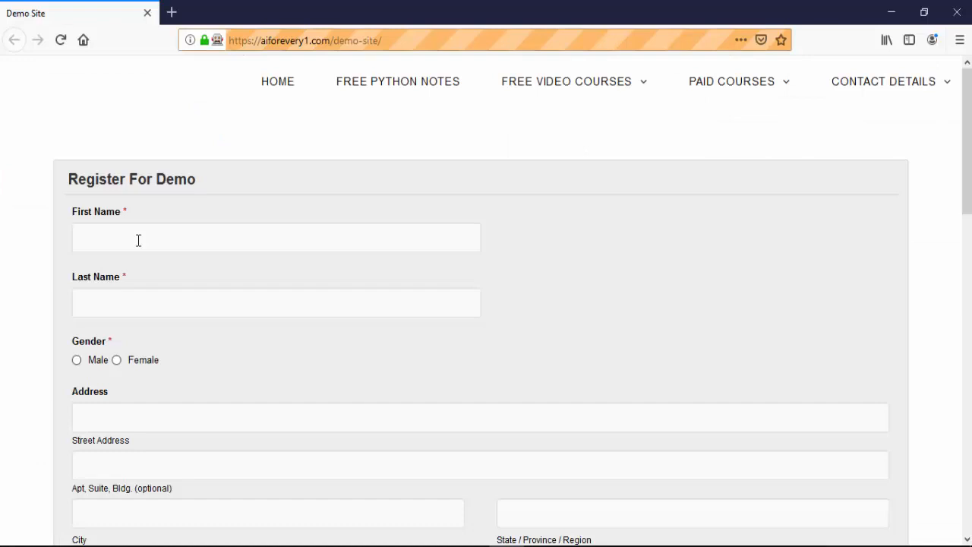
{"action": "mouse_move", "coordinate": [237, 241]}
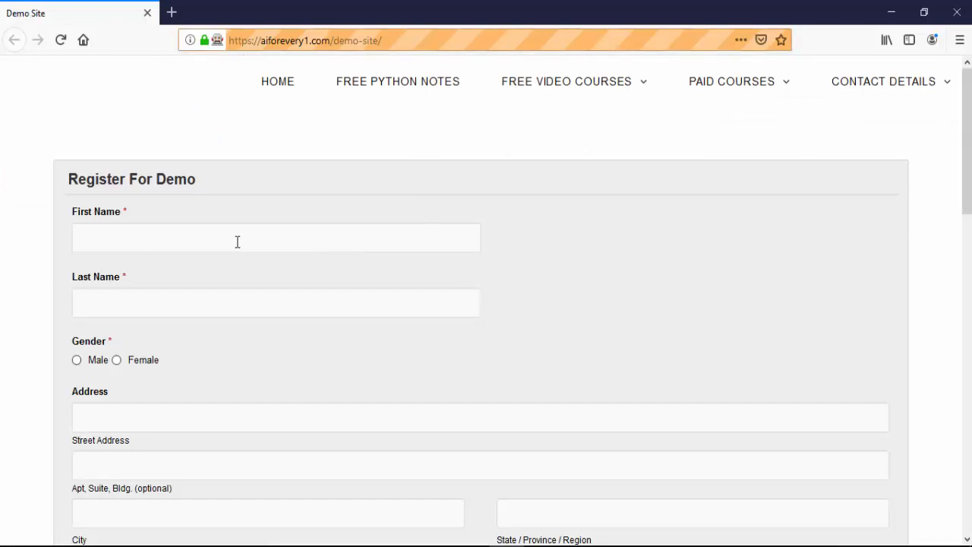
- Inspect the First Name field in Firefox and select its name value vfb-5
{"action": "left_click", "coordinate": [251, 237]}
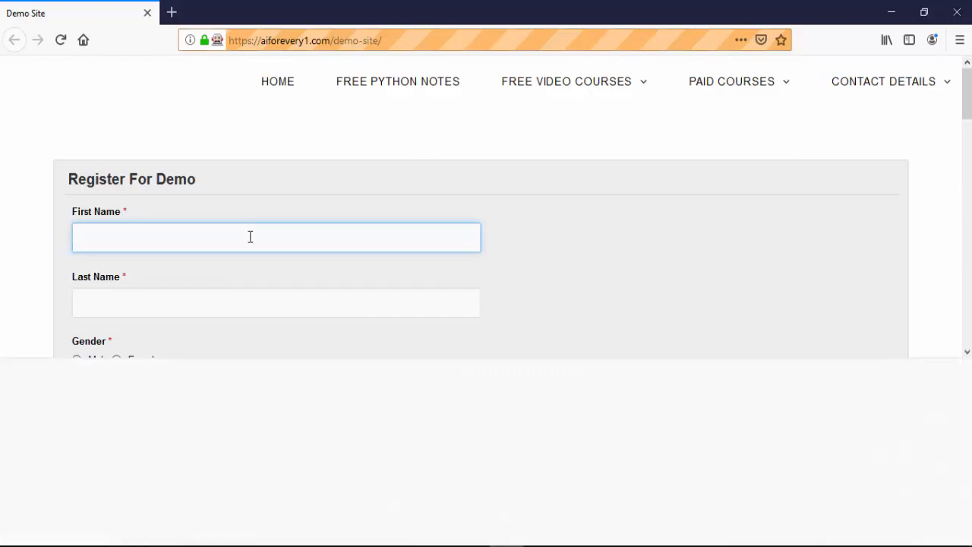
{"action": "key", "text": "F12"}
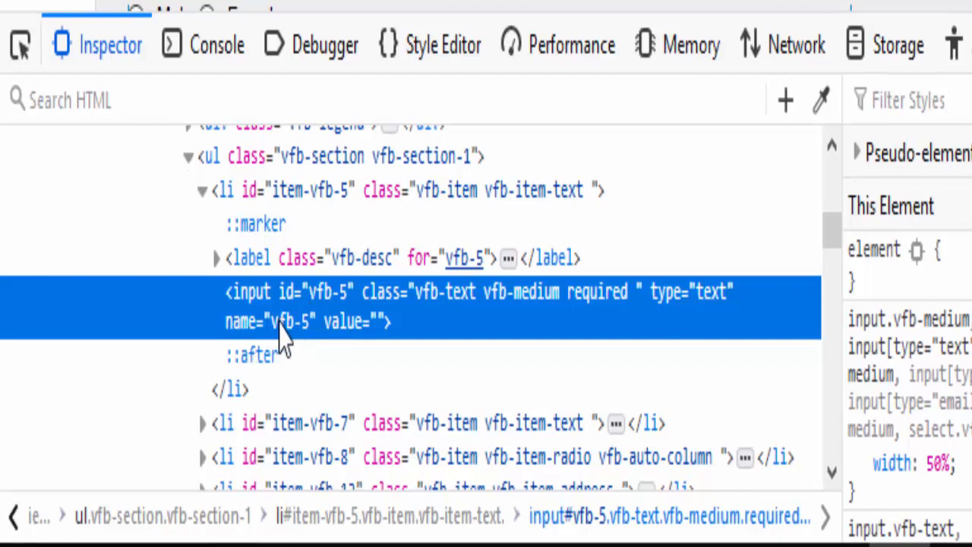
{"action": "double_click", "coordinate": [292, 322]}
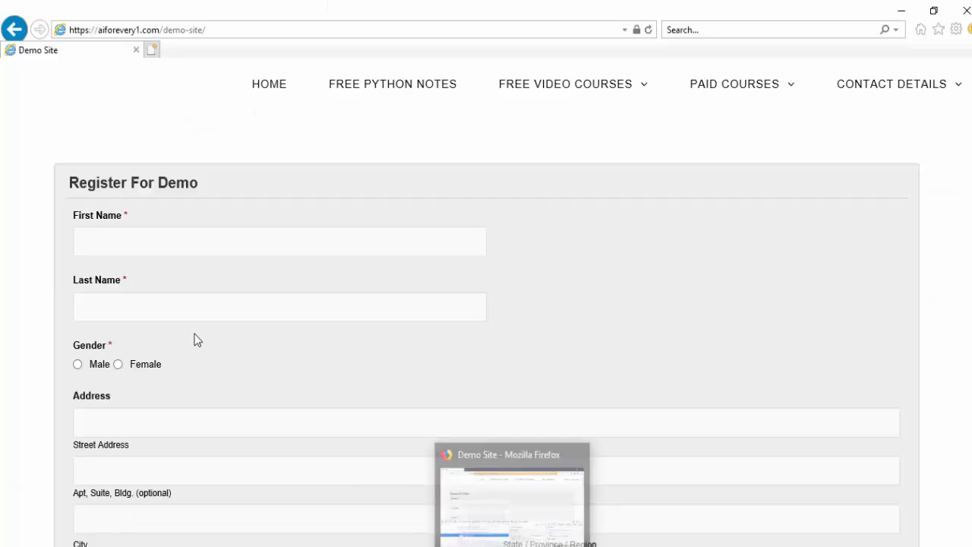
- Inspect the First Name field in IE's DOM Explorer and select name="vfb-5"
{"action": "left_click", "coordinate": [279, 240]}
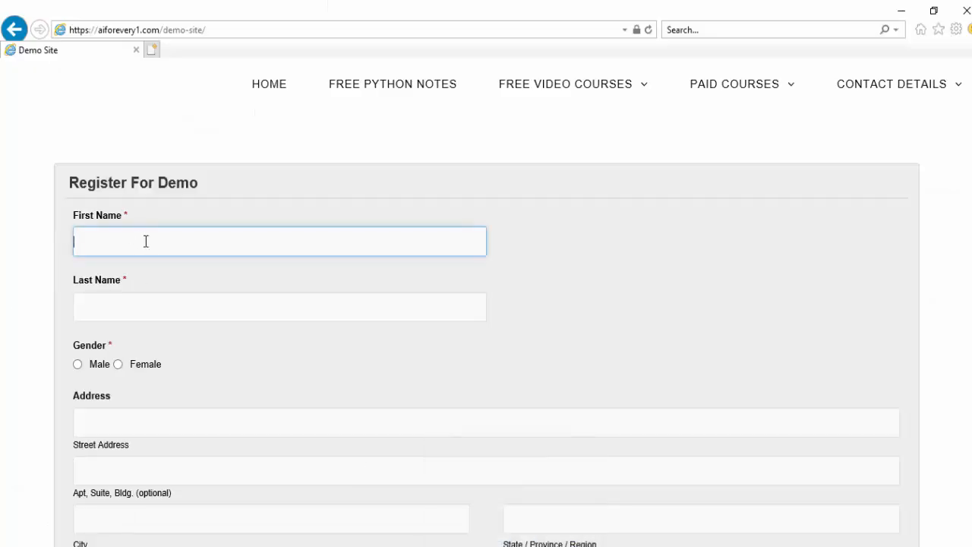
{"action": "mouse_move", "coordinate": [286, 246]}
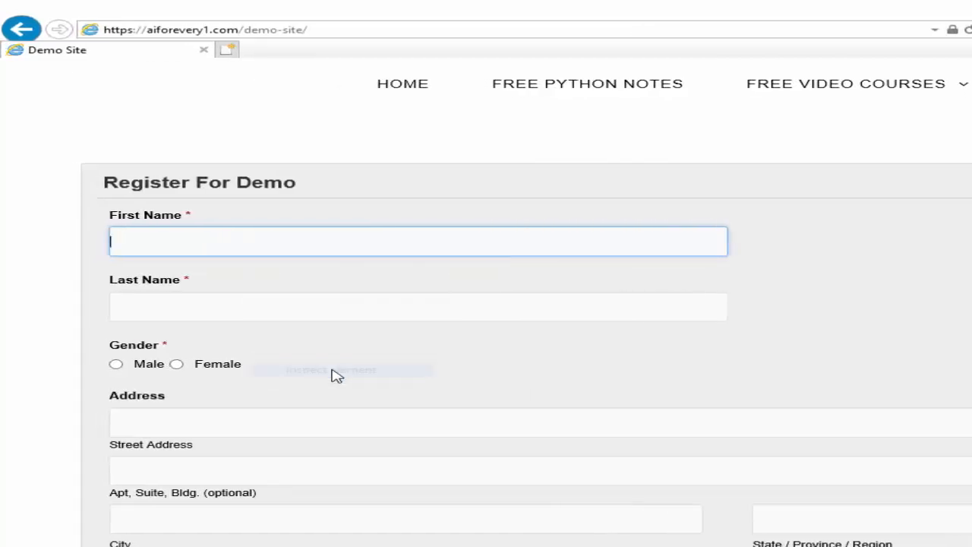
{"action": "key", "text": "F12"}
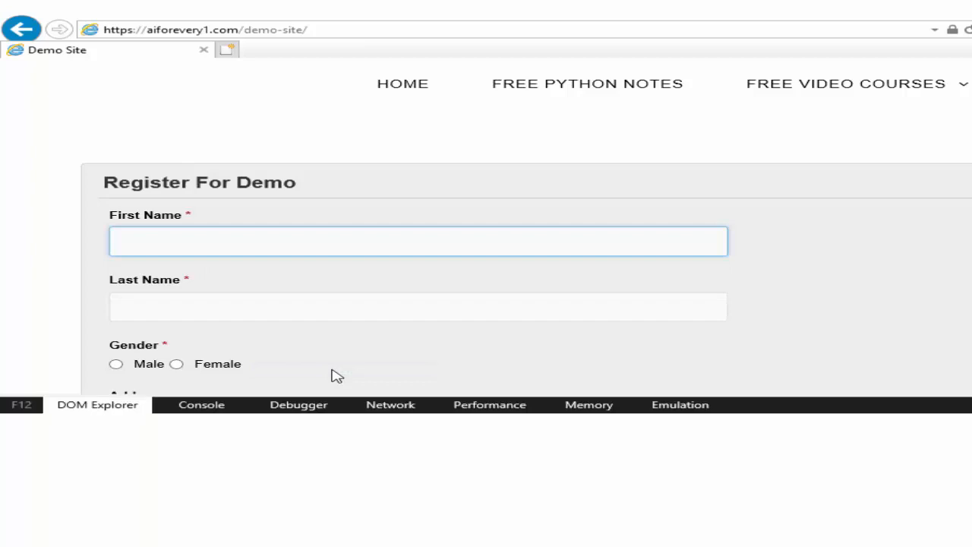
{"action": "left_click", "coordinate": [98, 404]}
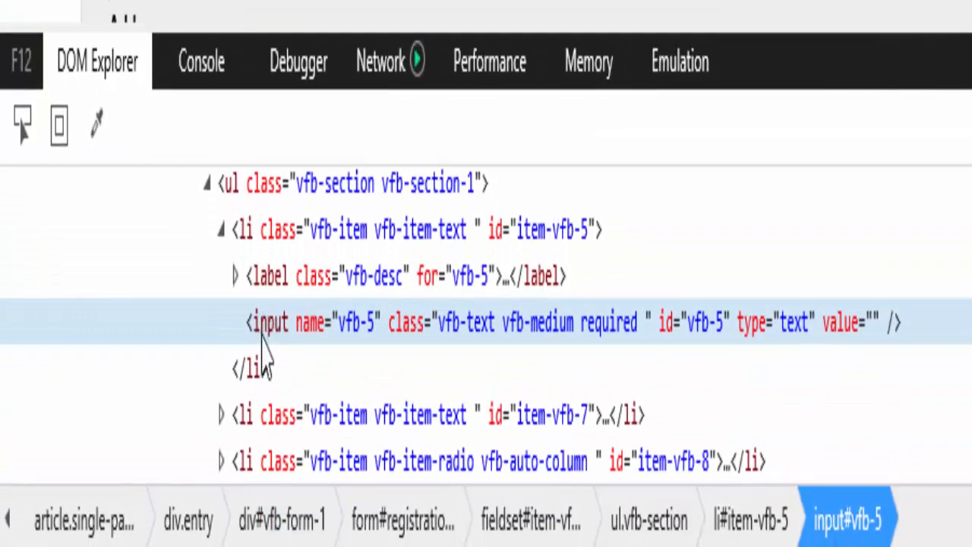
{"action": "mouse_move", "coordinate": [397, 349]}
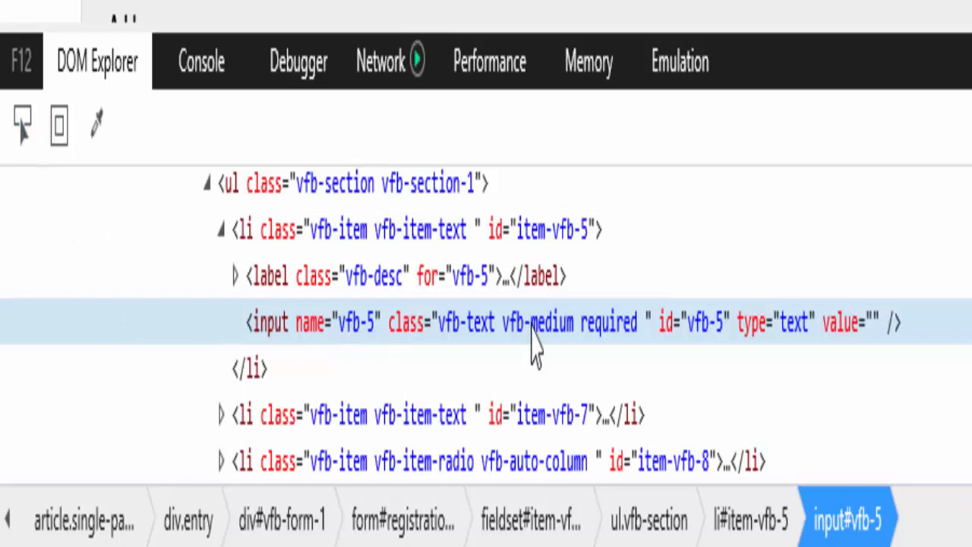
{"action": "mouse_move", "coordinate": [355, 356]}
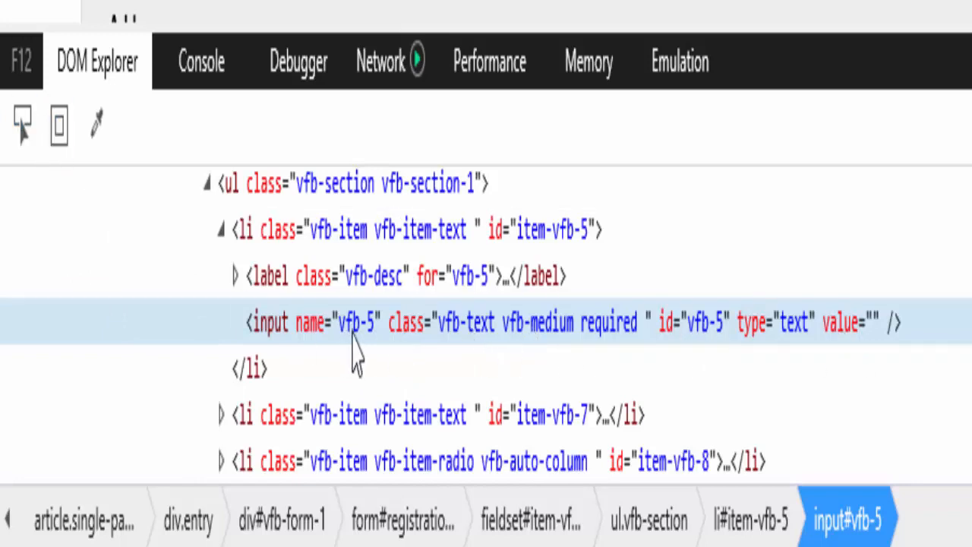
{"action": "double_click", "coordinate": [352, 321]}
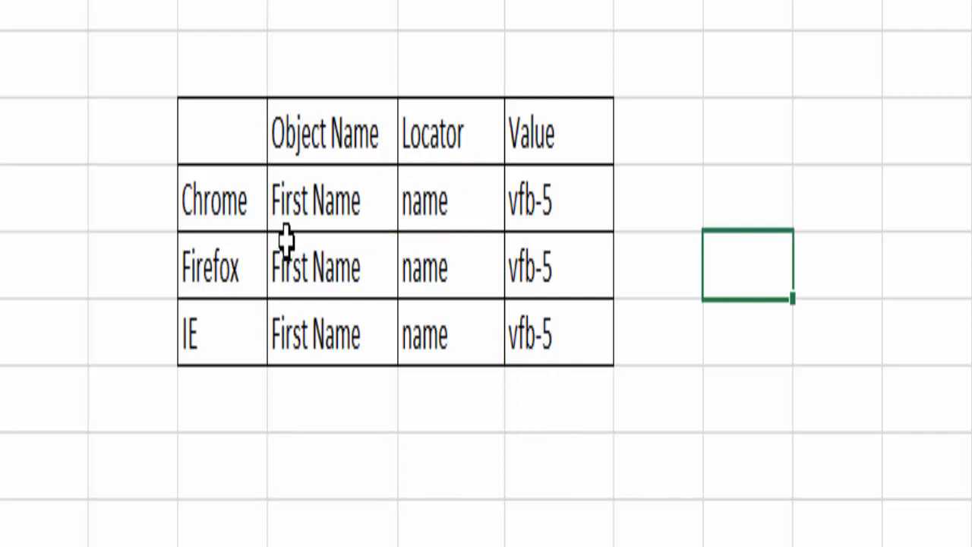
{"action": "mouse_move", "coordinate": [200, 205]}
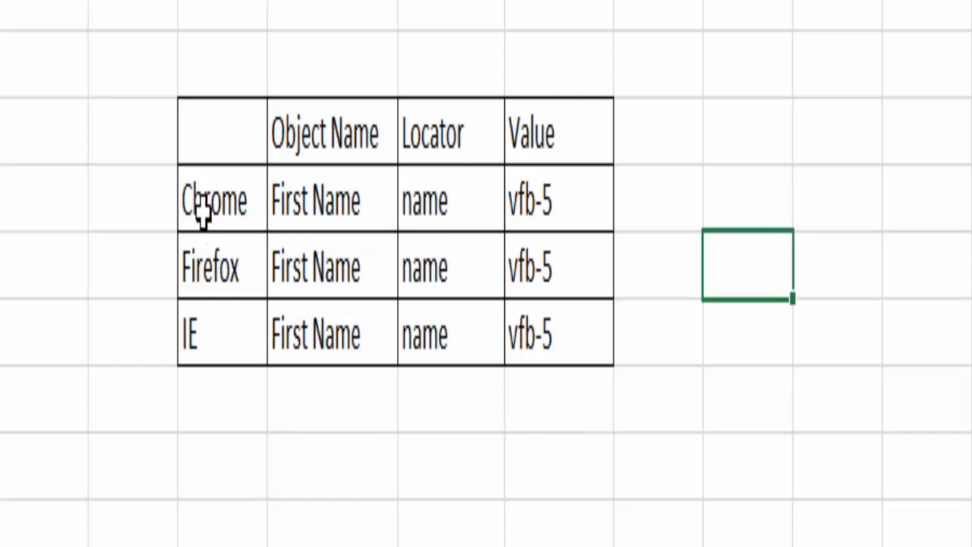
- Fill the Firefox and IE rows down with First Name, name and vfb-5
{"action": "left_click_drag", "start_coordinate": [449, 201], "coordinate": [449, 335]}
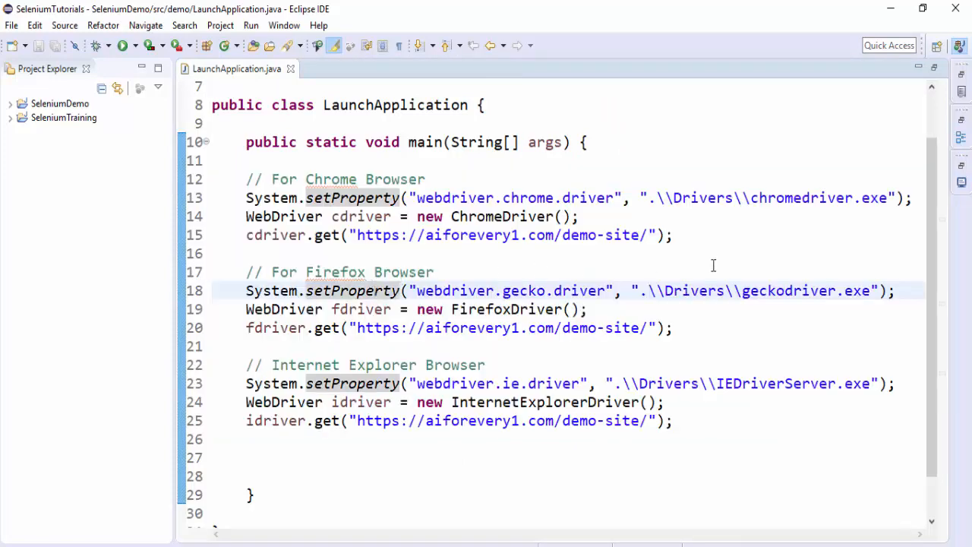
- Place the cursor in LaunchApplication.java below the Chrome driver code
{"action": "left_click", "coordinate": [710, 252]}
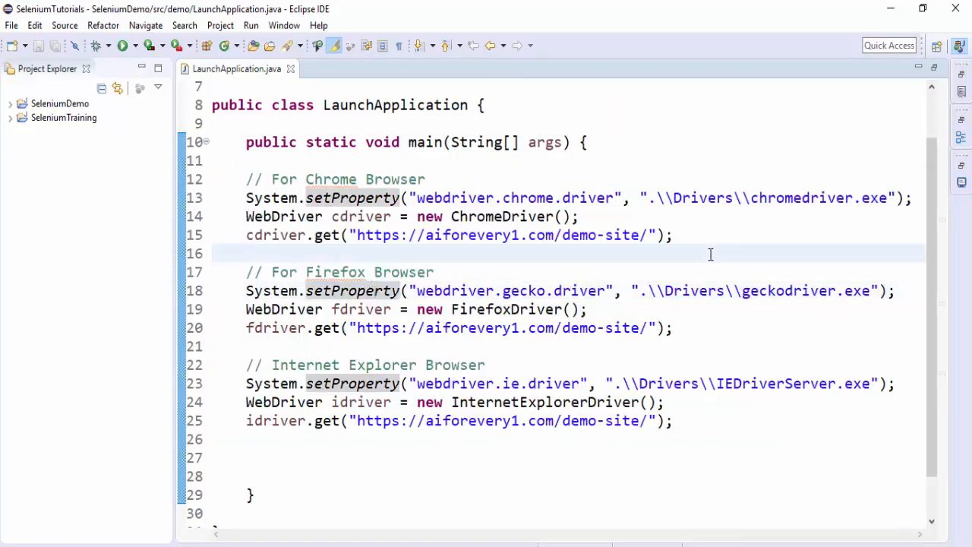